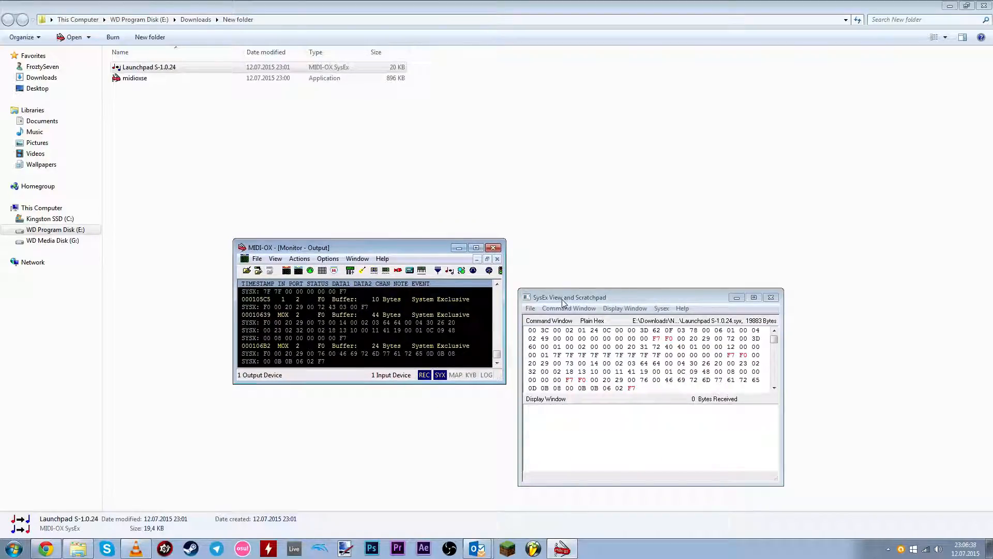
mouse_move(582, 304)
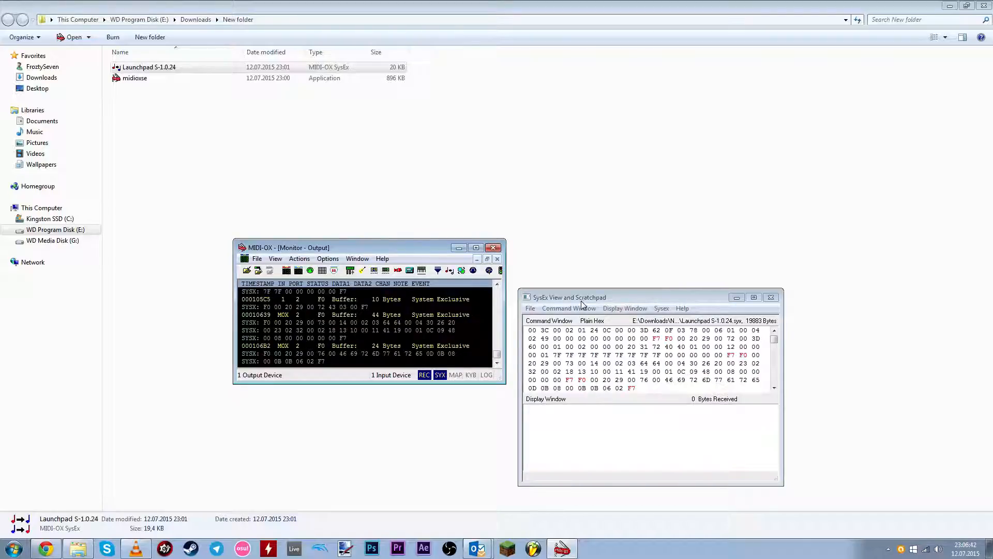
mouse_move(588, 298)
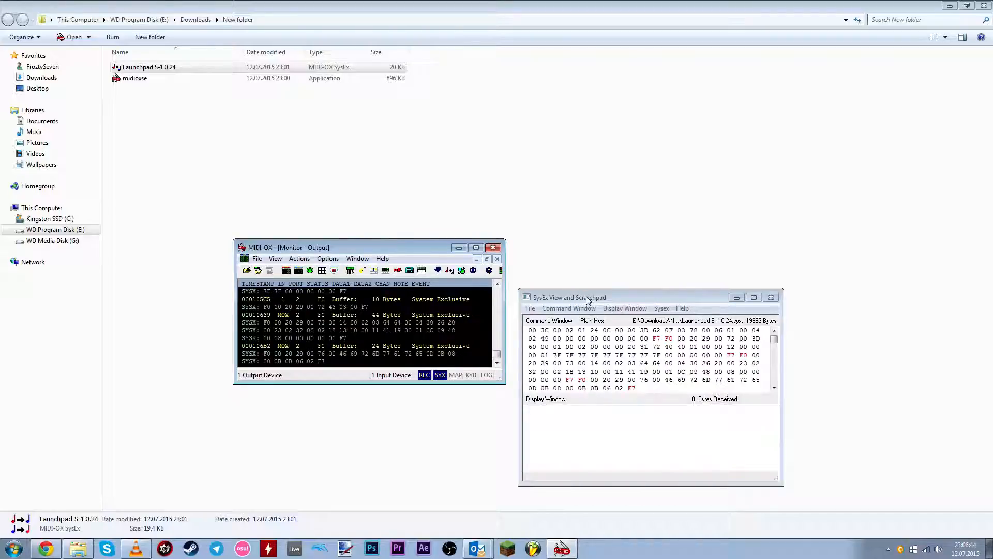
mouse_move(620, 302)
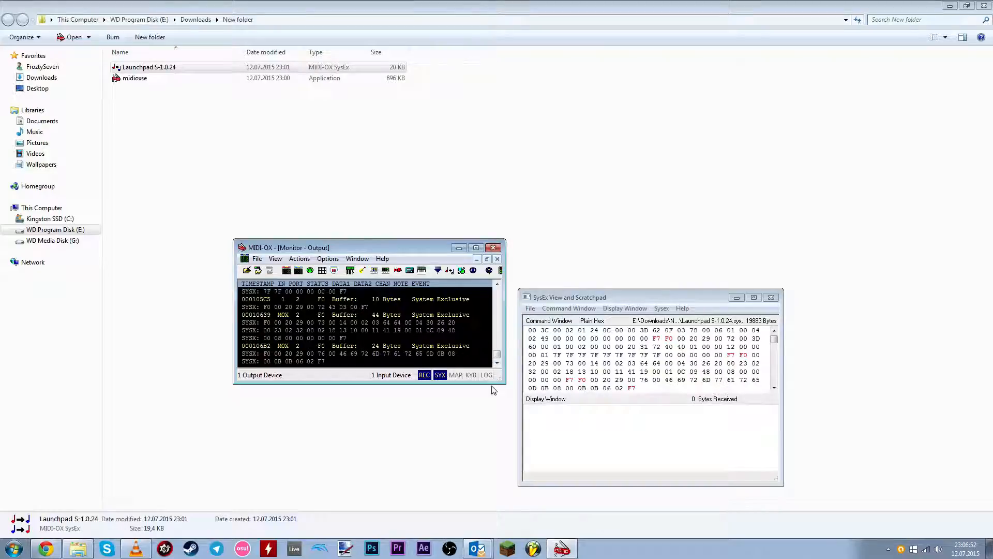
Step: Close the SysEx View and Scratchpad window, then exit MIDI-OX
left_click(771, 297)
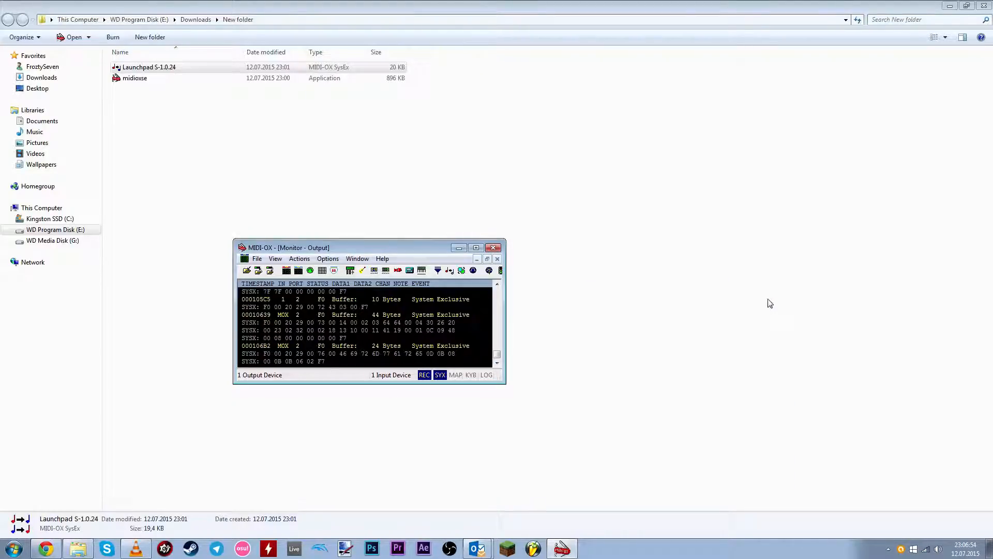
left_click(497, 259)
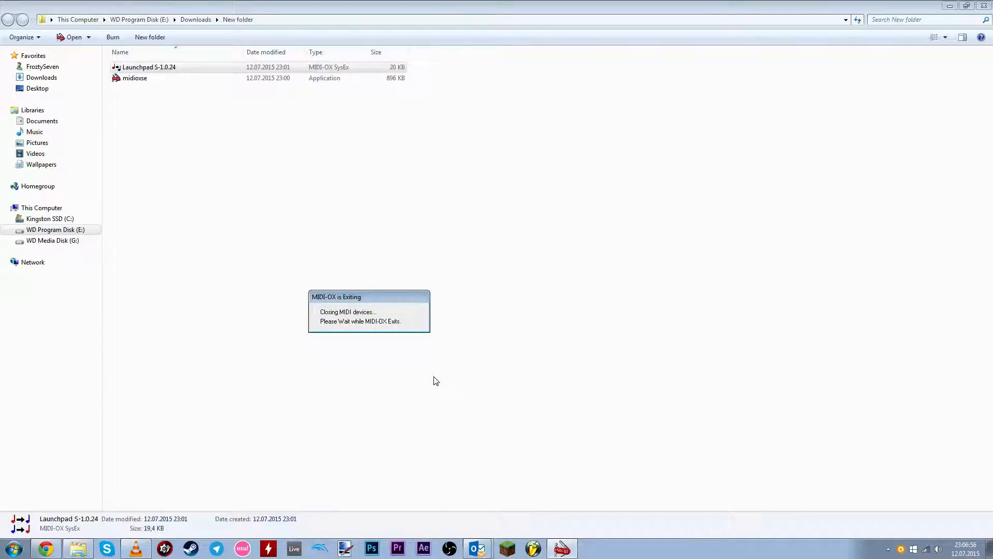